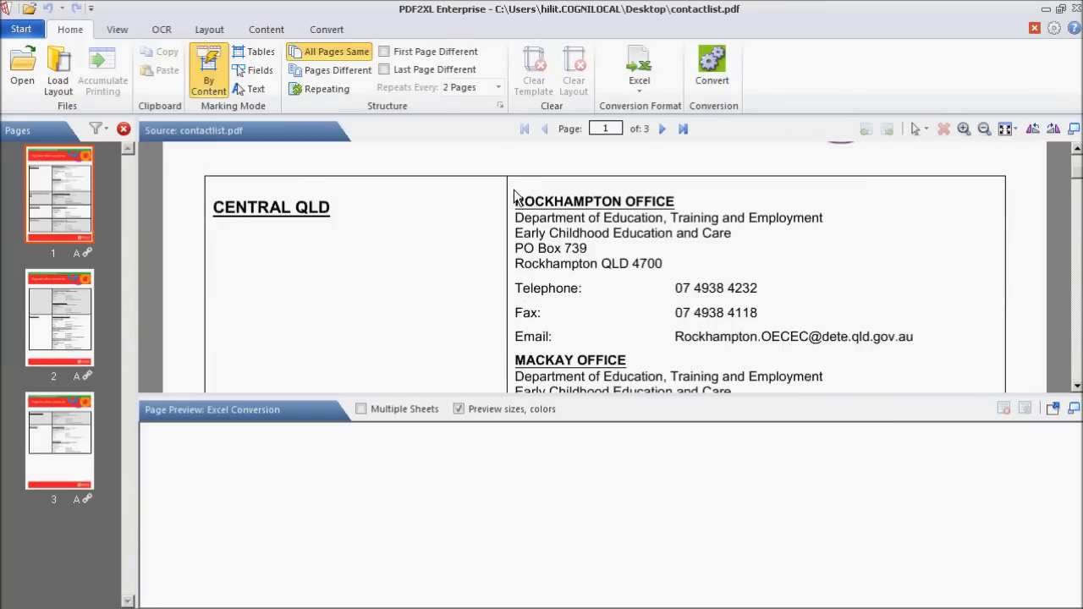
# Mark the ROCKHAMPTON OFFICE heading as a table and adjust its area to fit
pyautogui.moveTo(515, 202); pyautogui.dragTo(937, 221)
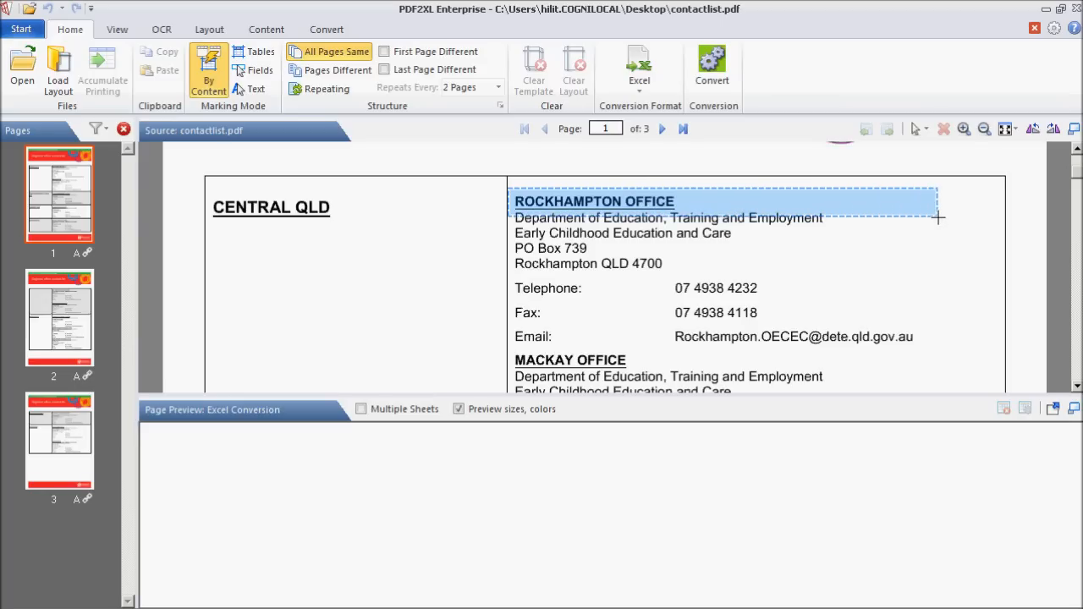
pyautogui.moveTo(937, 218); pyautogui.dragTo(1003, 213)
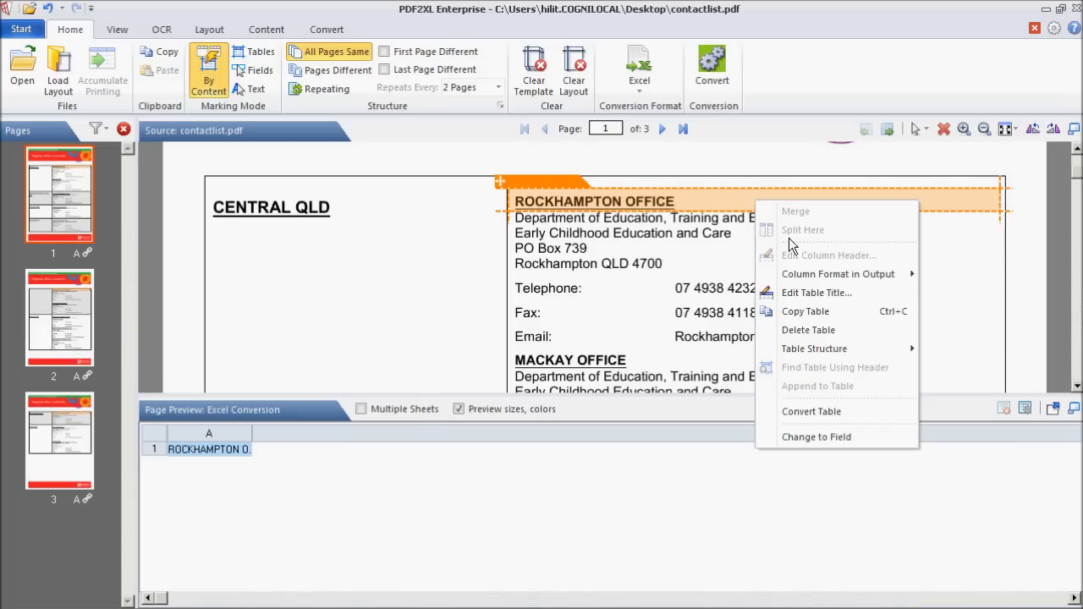
pyautogui.moveTo(838, 293)
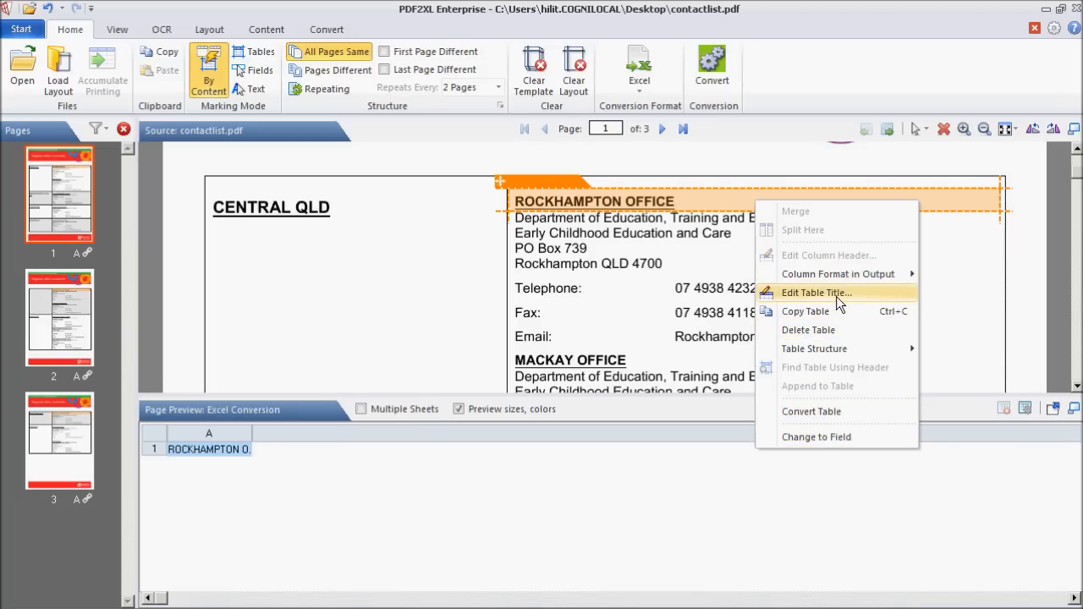
# Set the heading table's title to PDF2XL in the Set table title dialog
pyautogui.click(816, 291)
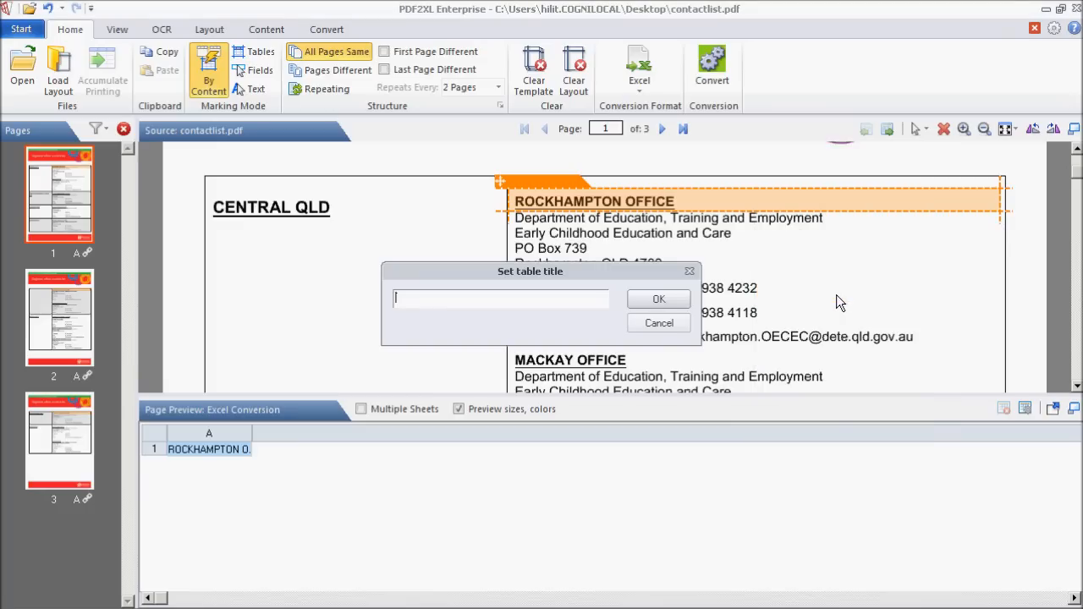
pyautogui.write('PDF2XL')
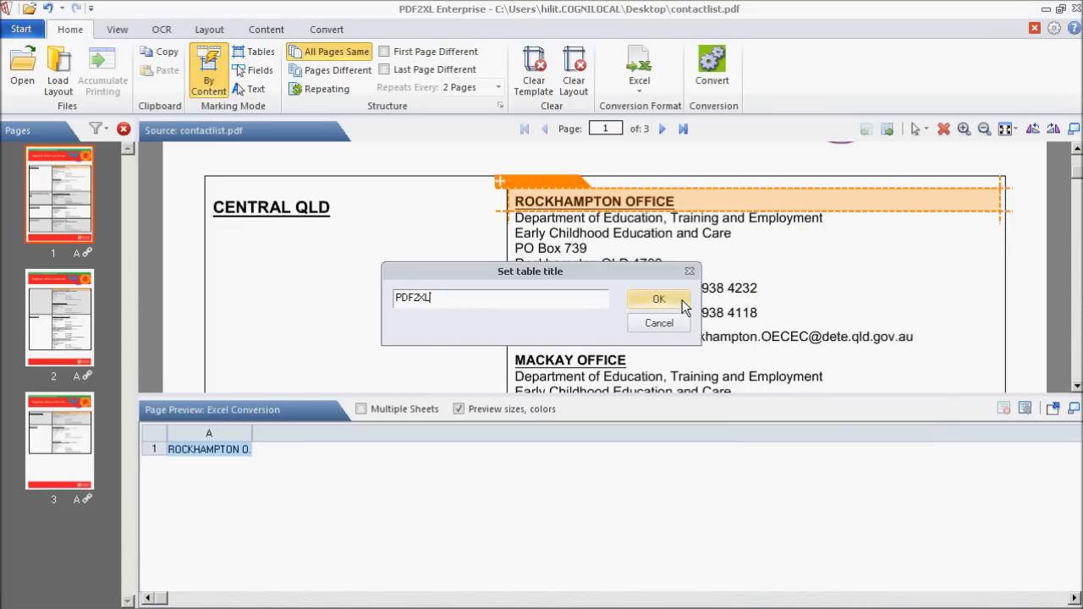
pyautogui.click(659, 299)
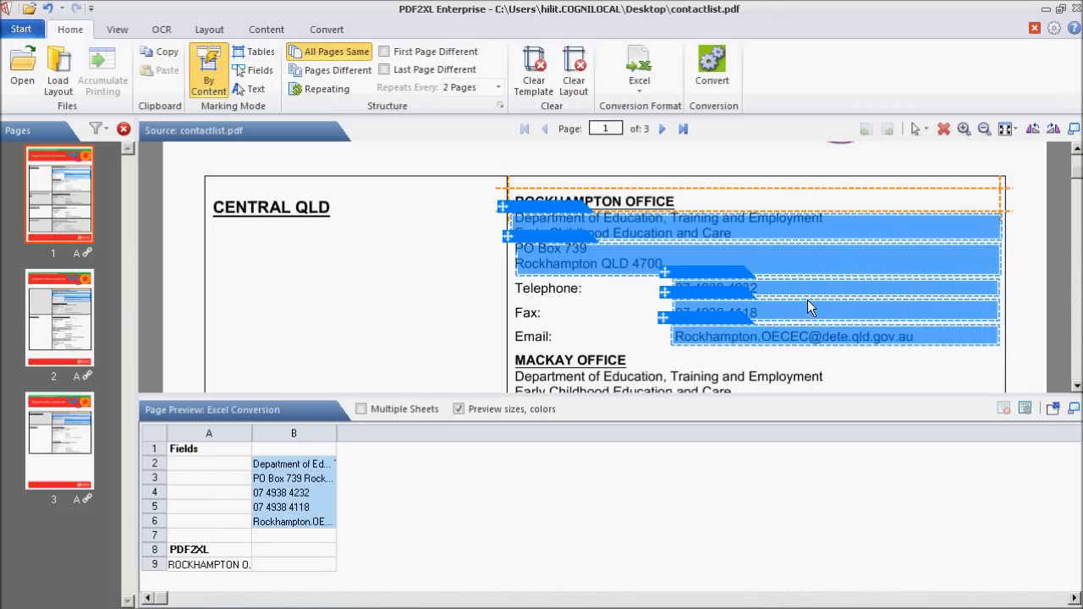
pyautogui.moveTo(805, 235)
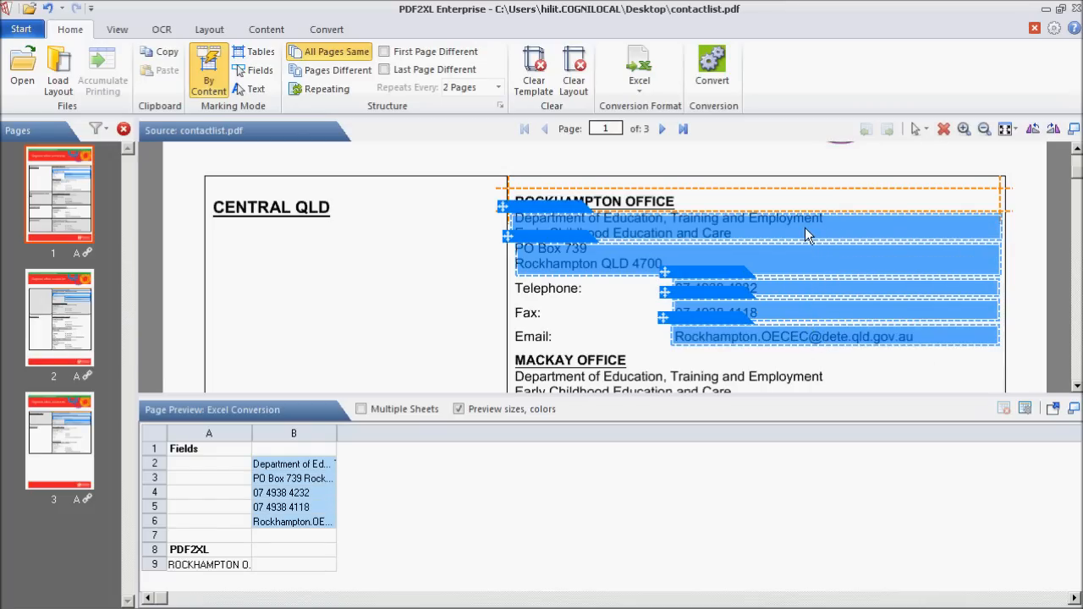
# Show the marked fields with table PDF2XL so the office previews as one row
pyautogui.rightClick(804, 235)
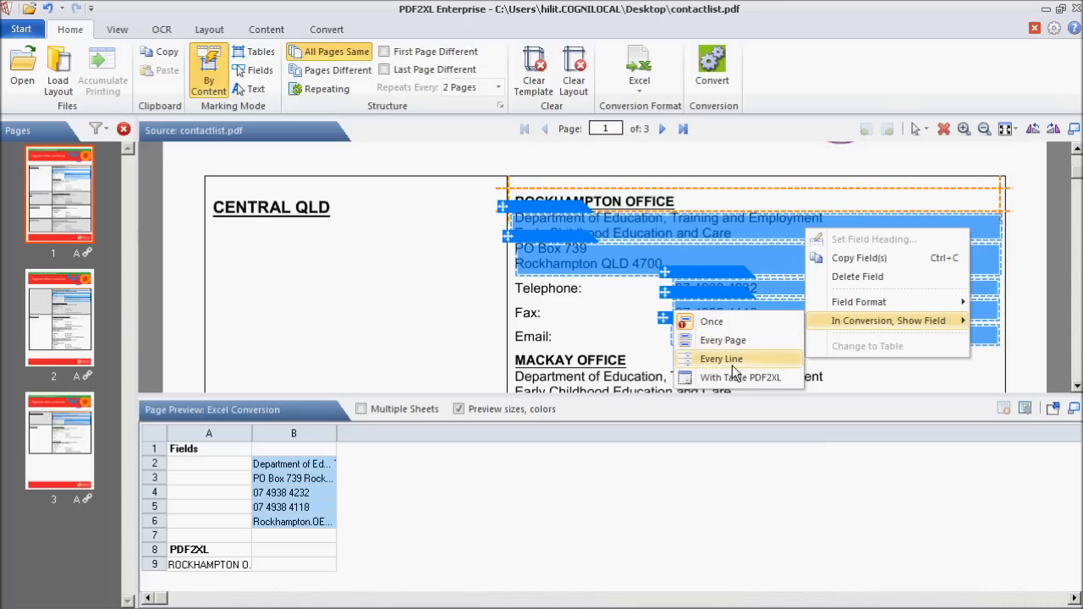
pyautogui.moveTo(732, 376)
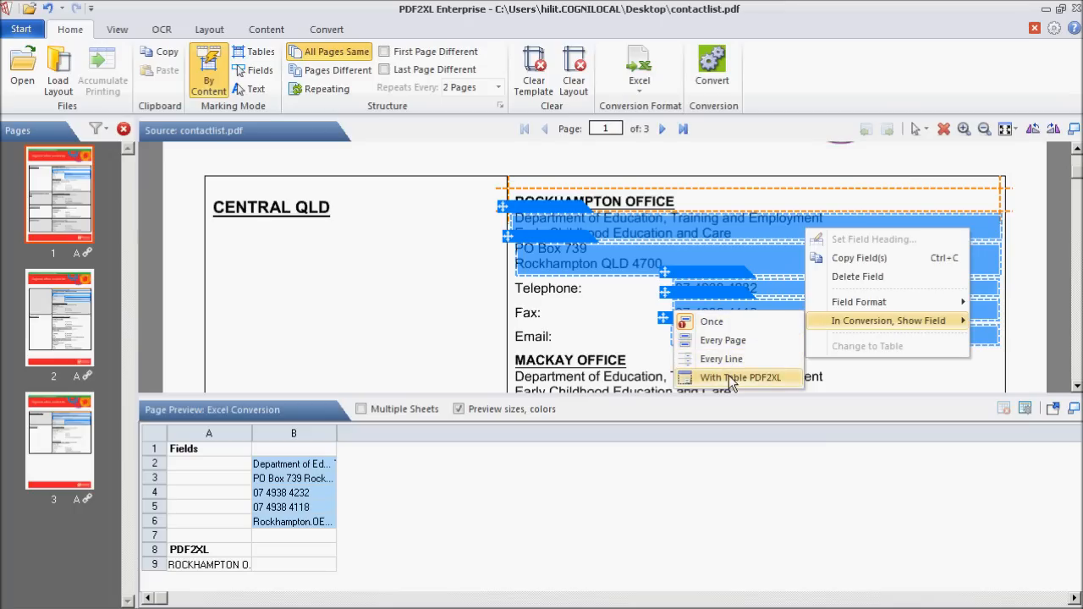
pyautogui.click(740, 377)
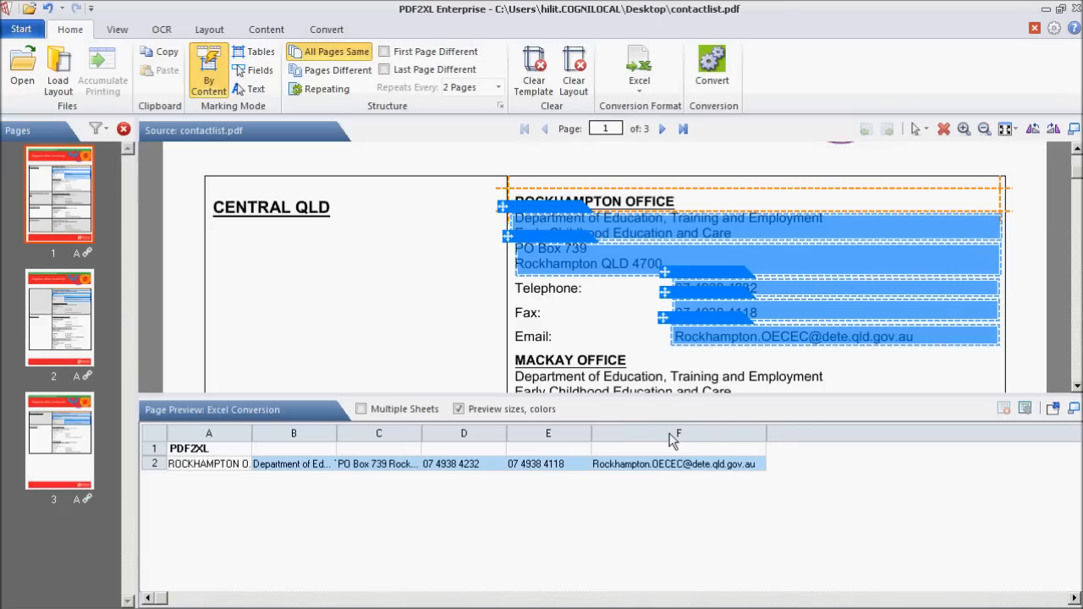
pyautogui.moveTo(590, 433)
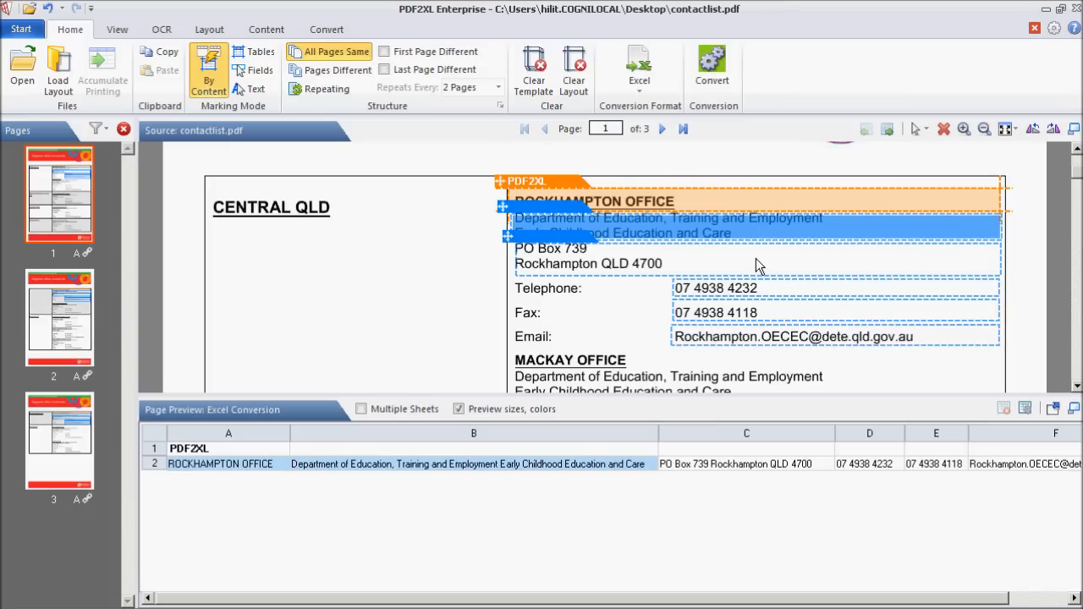
# Copy the Rockhampton layout and paste it at the MACKAY OFFICE heading
pyautogui.rightClick(757, 265)
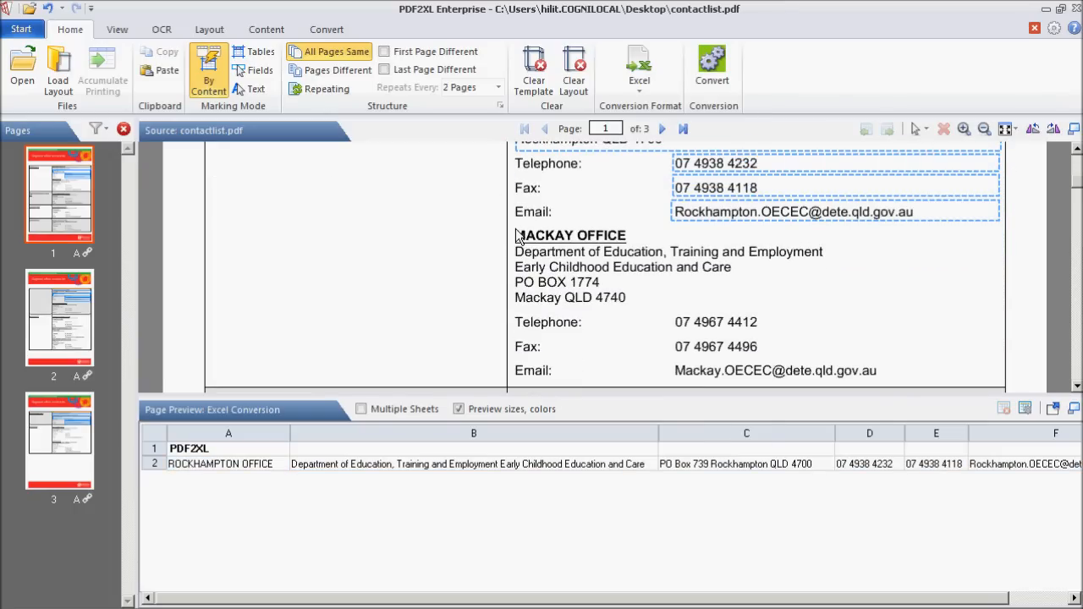
pyautogui.rightClick(520, 243)
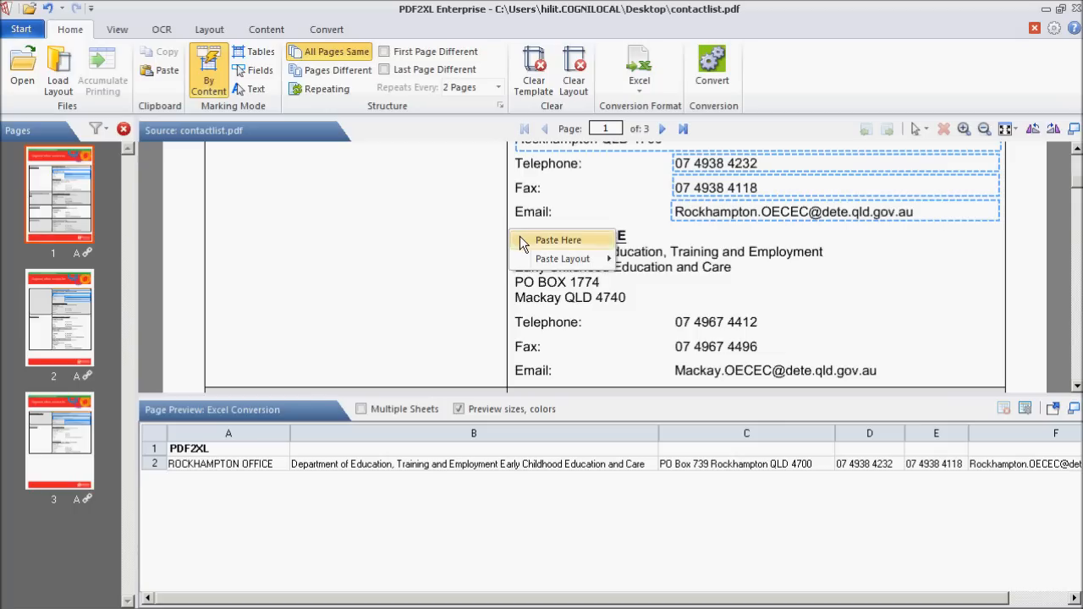
pyautogui.click(557, 240)
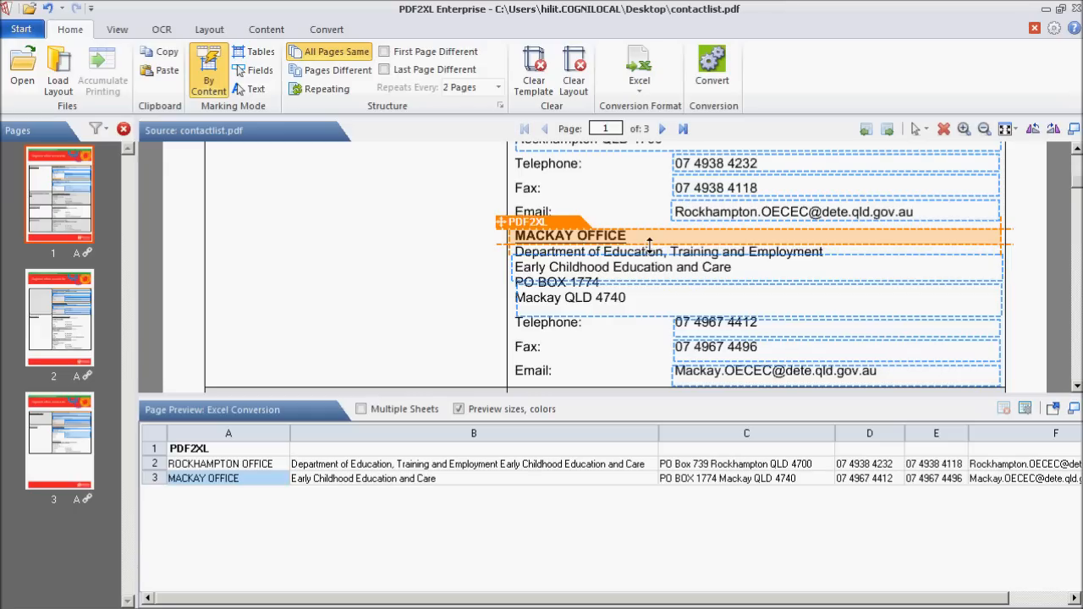
# Select the Mackay department field so it covers the full department name
pyautogui.click(668, 259)
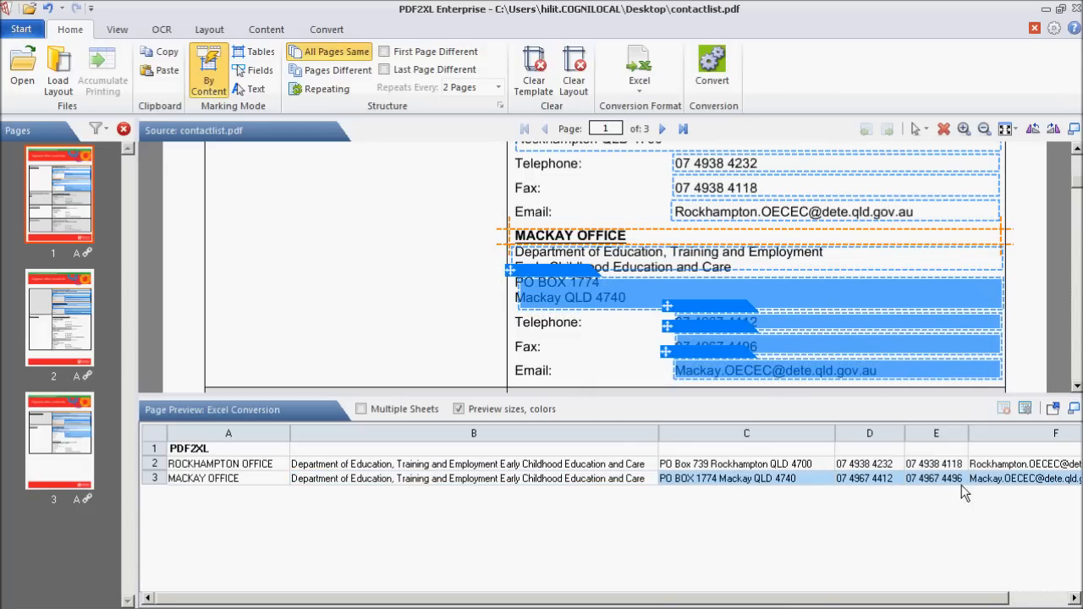
pyautogui.moveTo(791, 472)
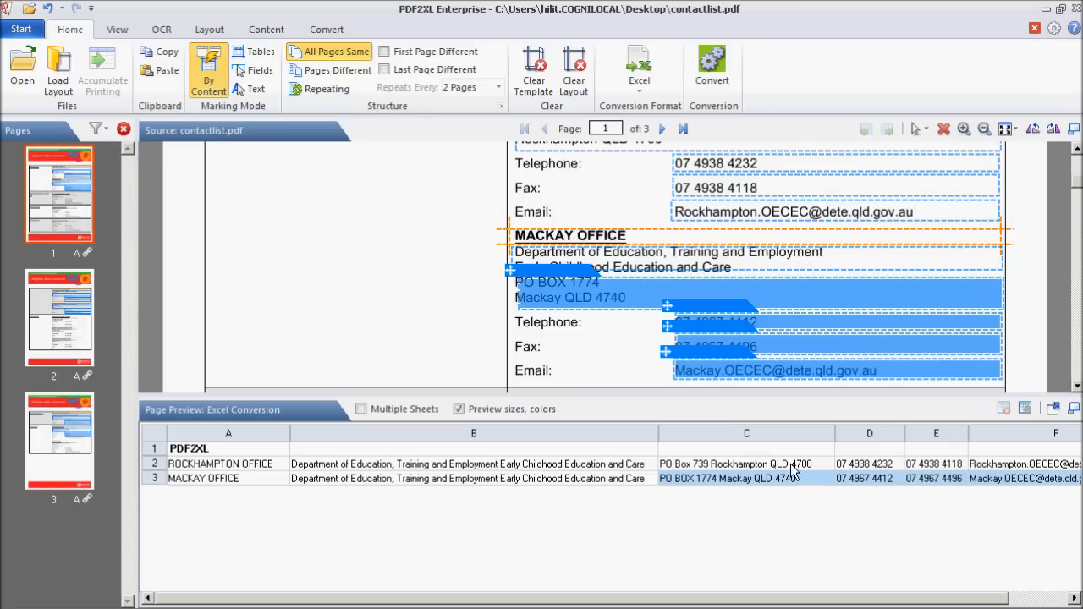
pyautogui.moveTo(762, 463)
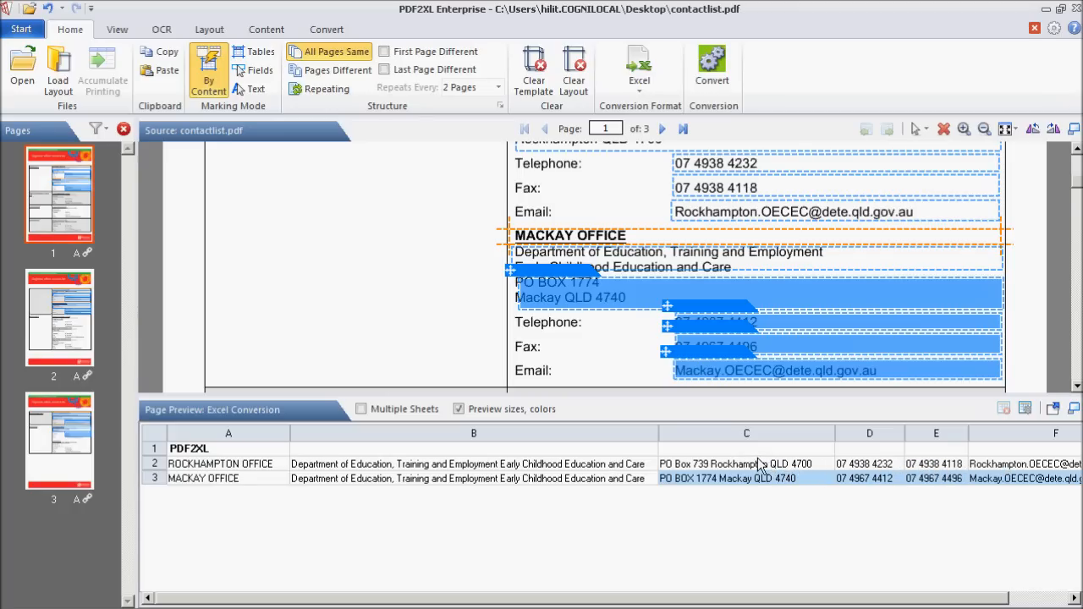
pyautogui.moveTo(711, 67)
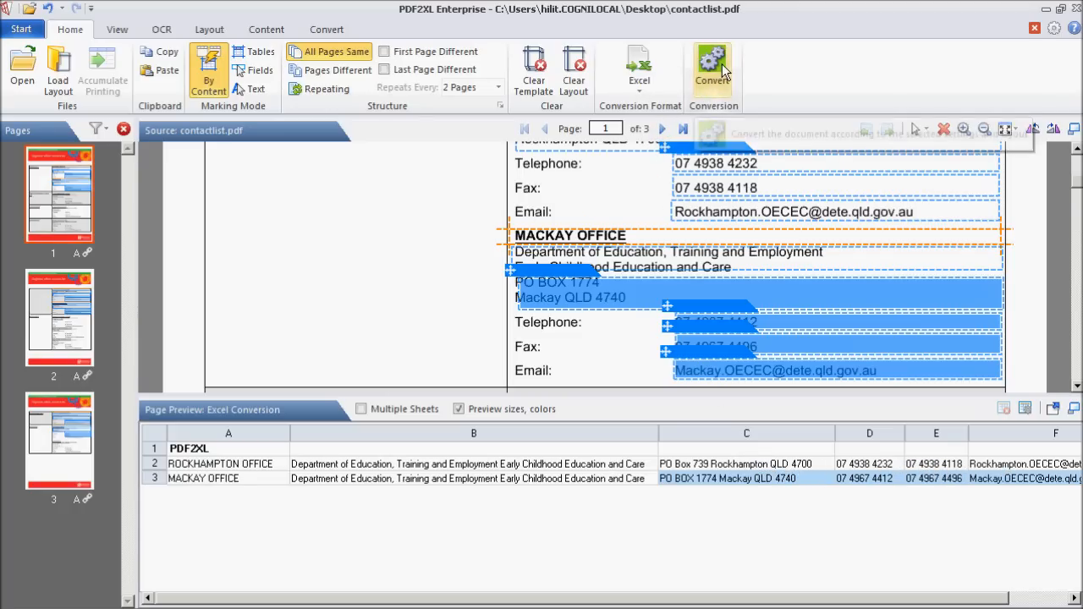
pyautogui.moveTo(713, 68)
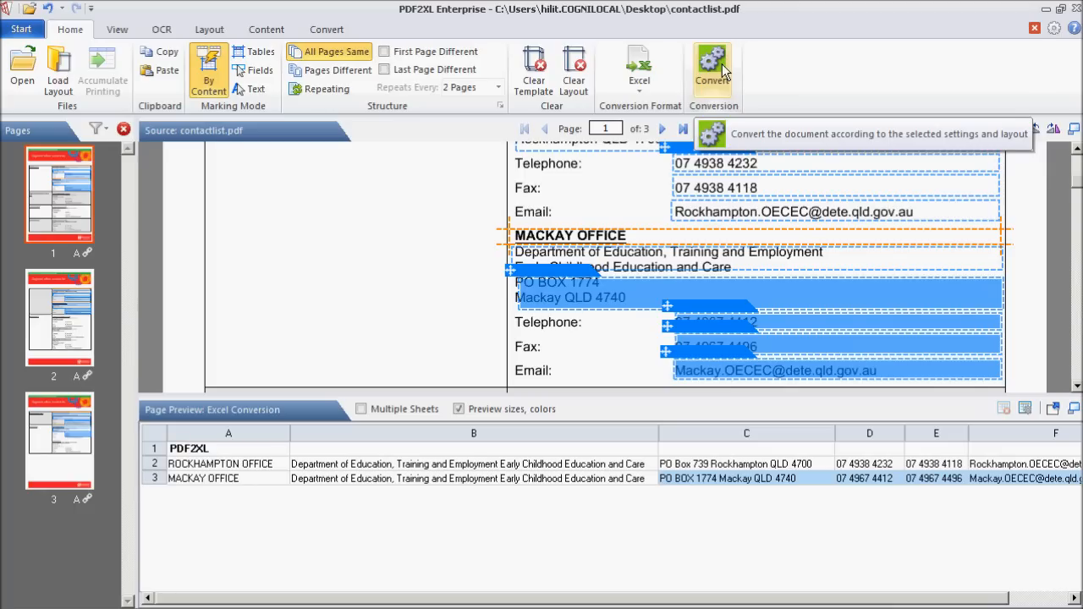
# Convert the document to an Excel sheet with both office rows, then close the workbook
pyautogui.click(714, 67)
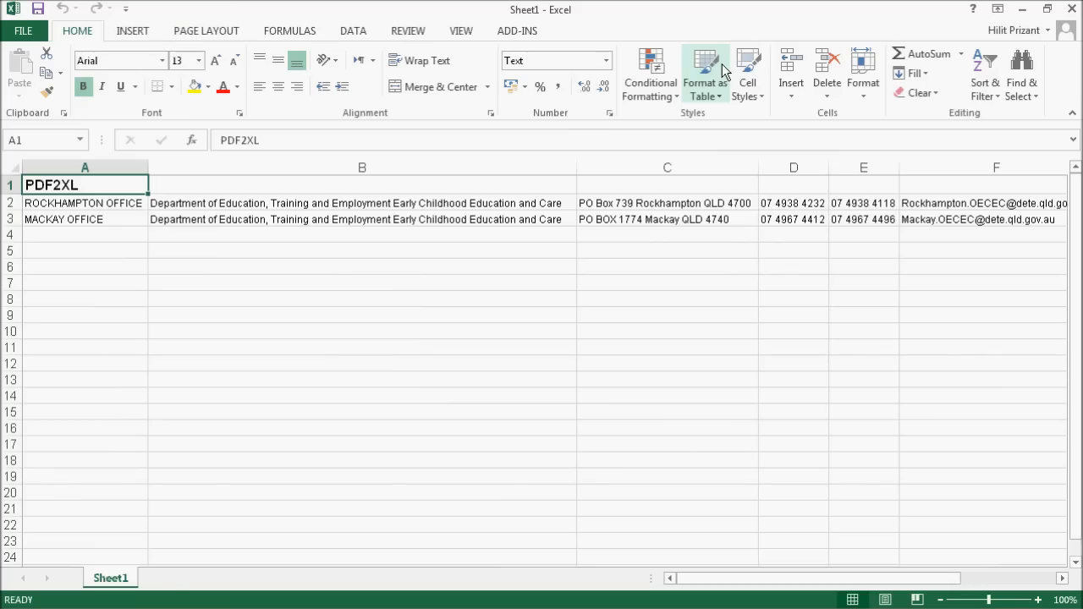
pyautogui.moveTo(704, 75)
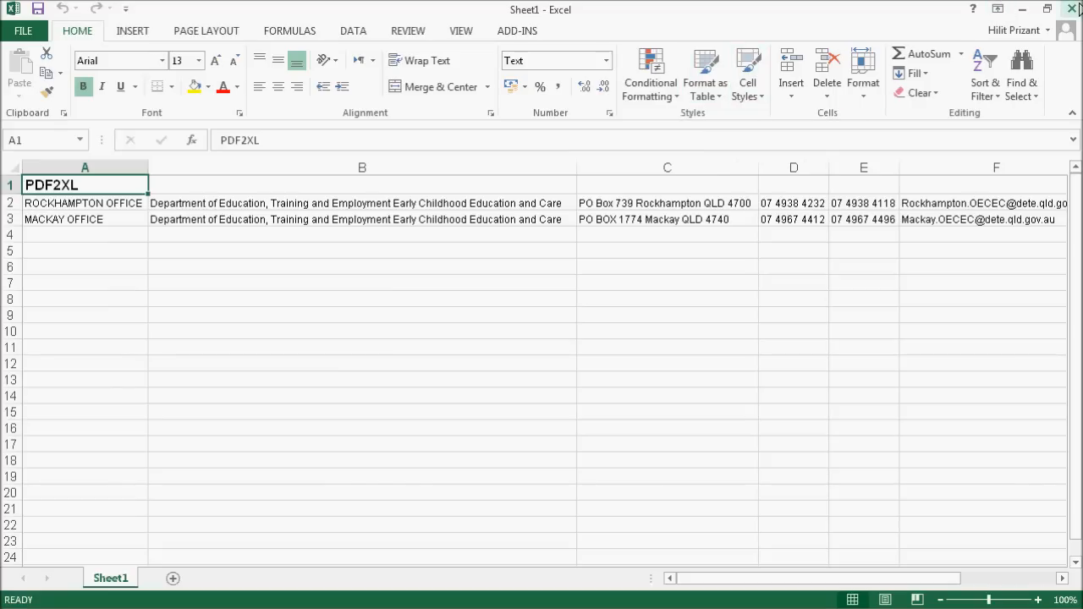
pyautogui.click(1072, 9)
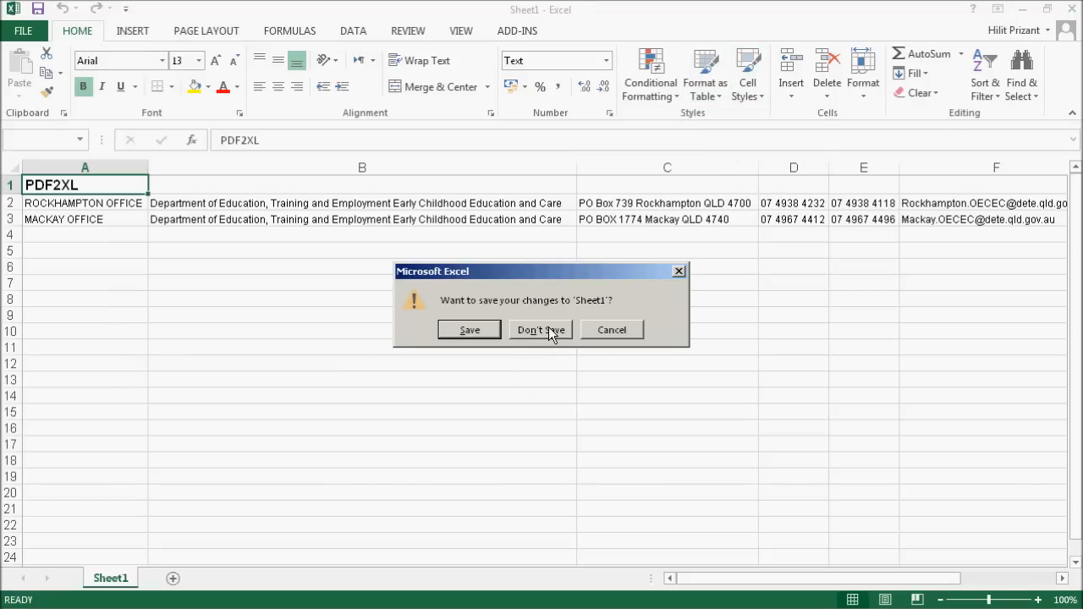